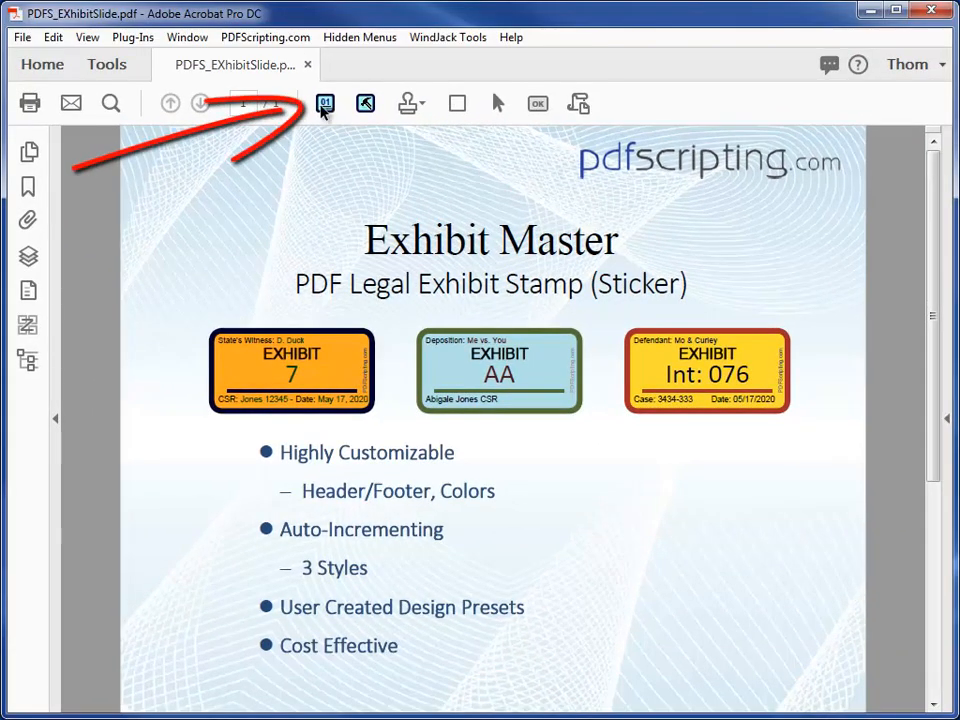
Load the Plaintiff preset in Exhibit Master with header value Jo Bob and footer value 333
left_click(324, 104)
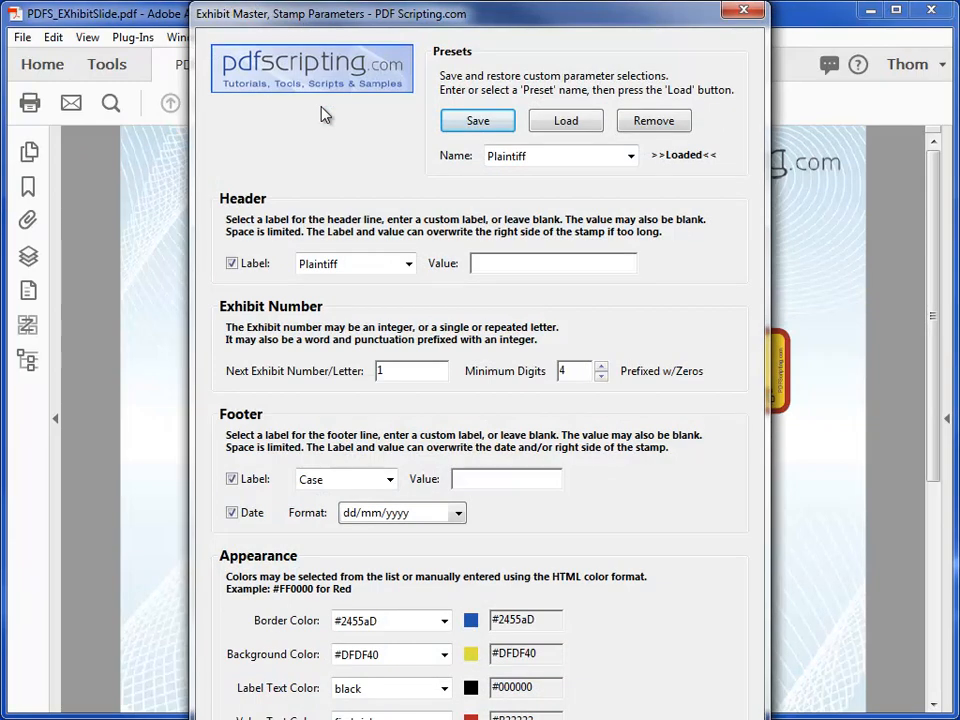
left_click(630, 156)
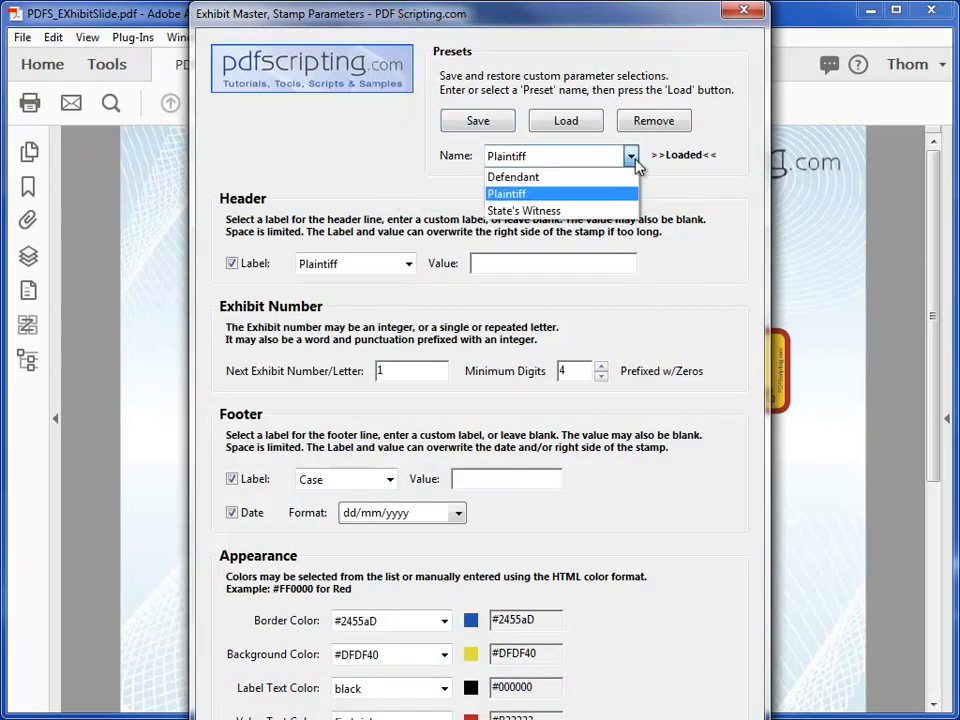
left_click(506, 192)
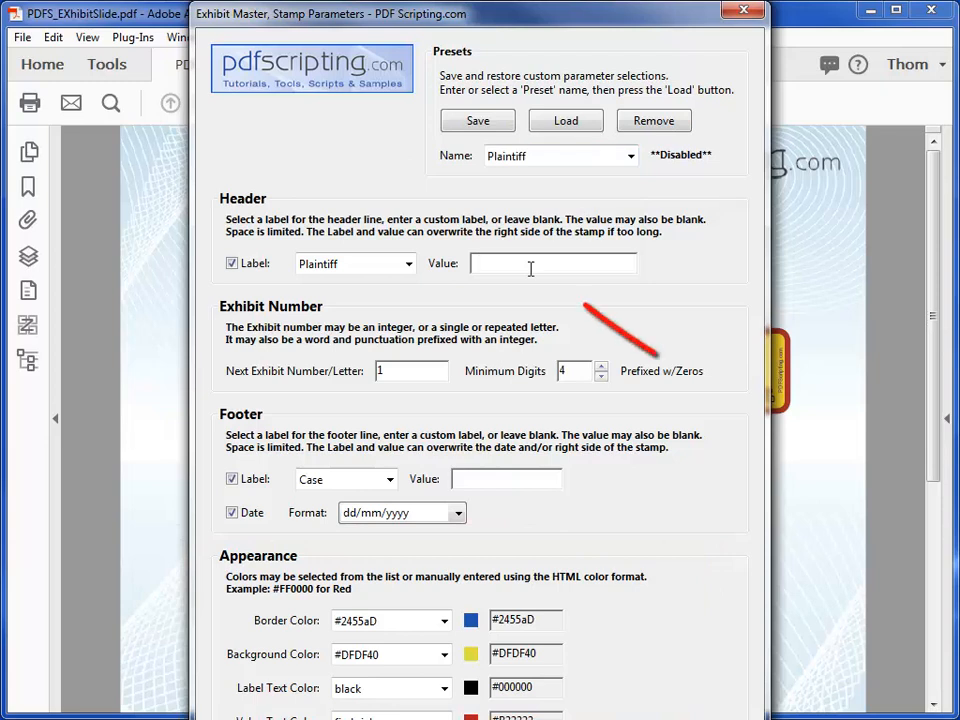
type("Jo Bob")
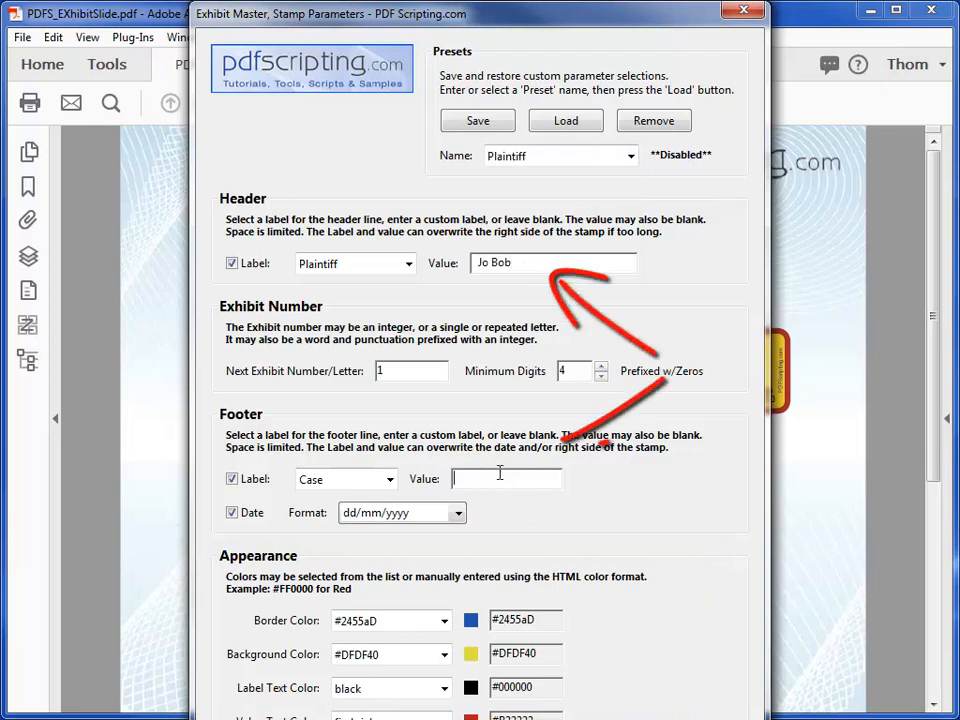
type("333")
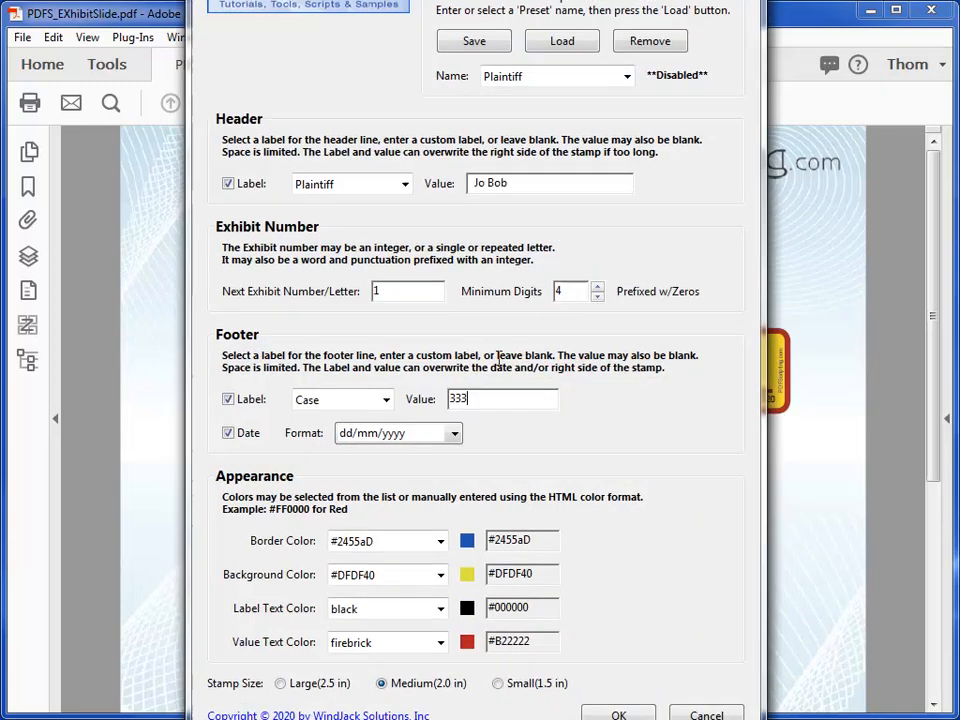
left_click(408, 104)
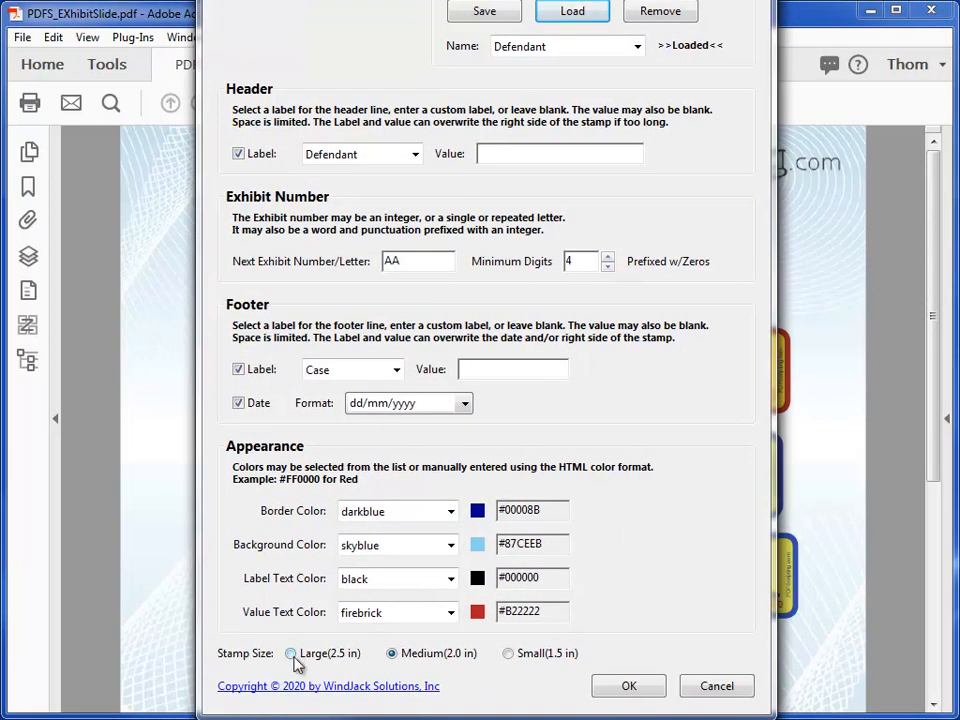
Choose the Large (2.5 in) stamp size for the Defendant preset and accept it
left_click(292, 652)
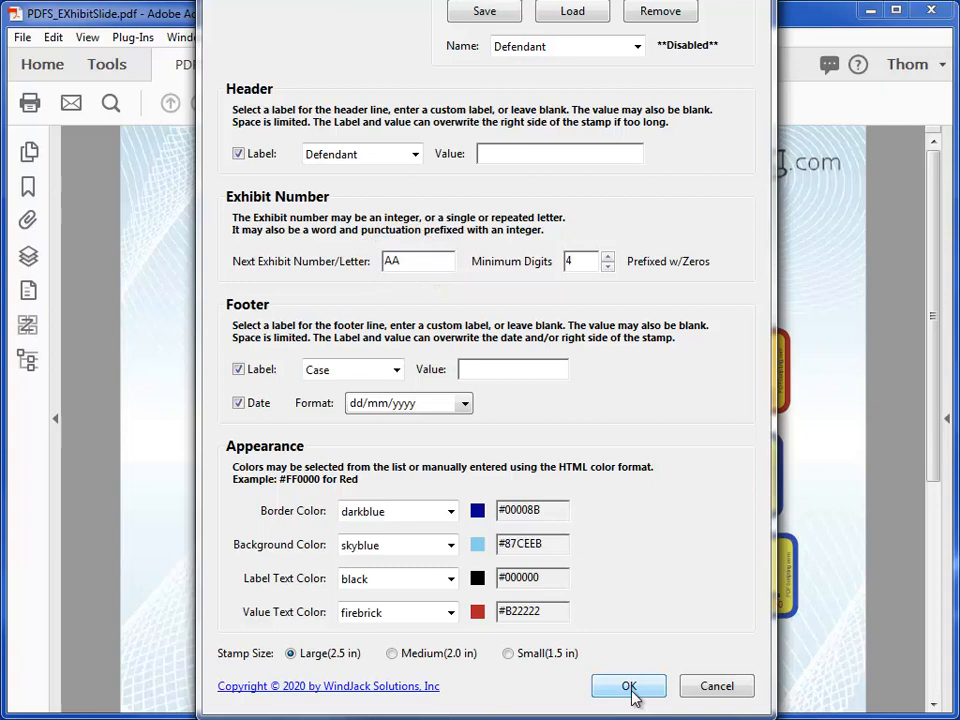
left_click(628, 686)
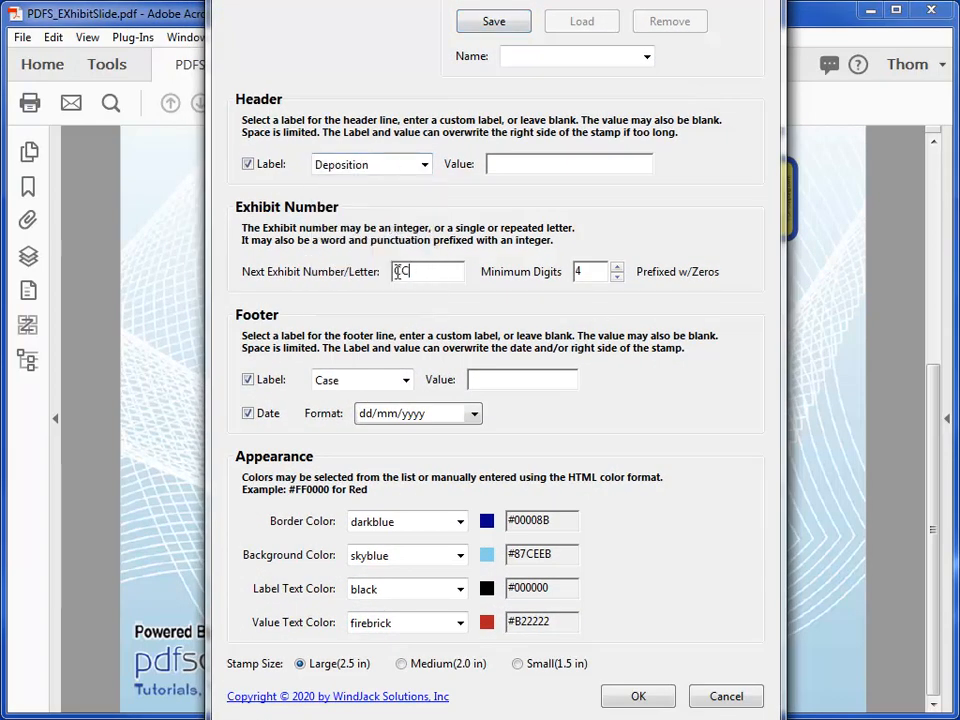
Number the stamp Depo, leave the date out of the footer and make value text dark green
type("Depo - 1")
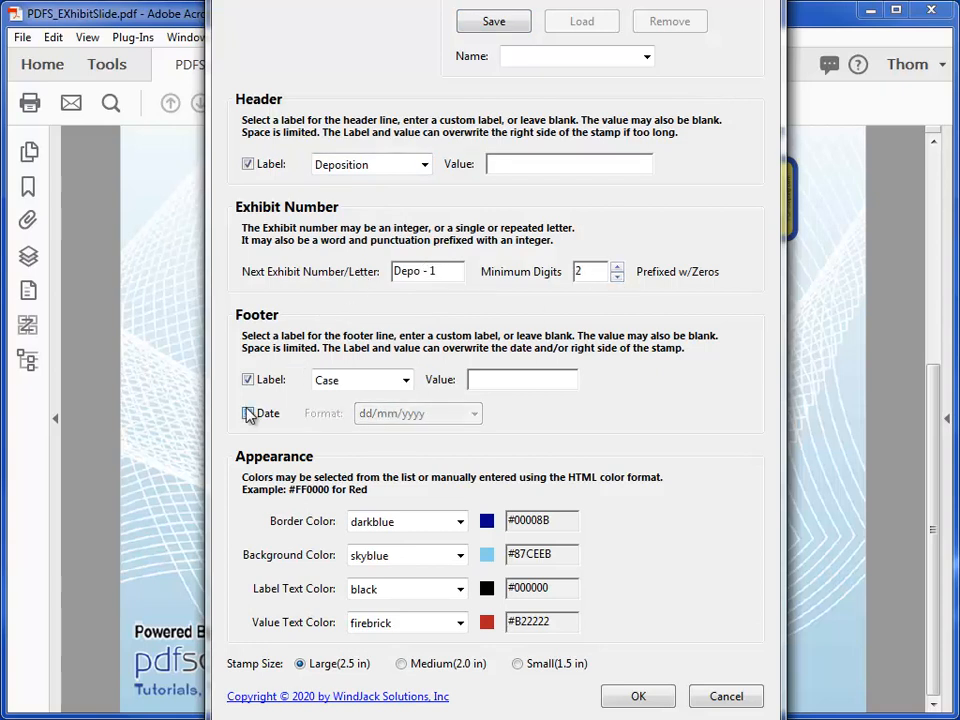
left_click(460, 622)
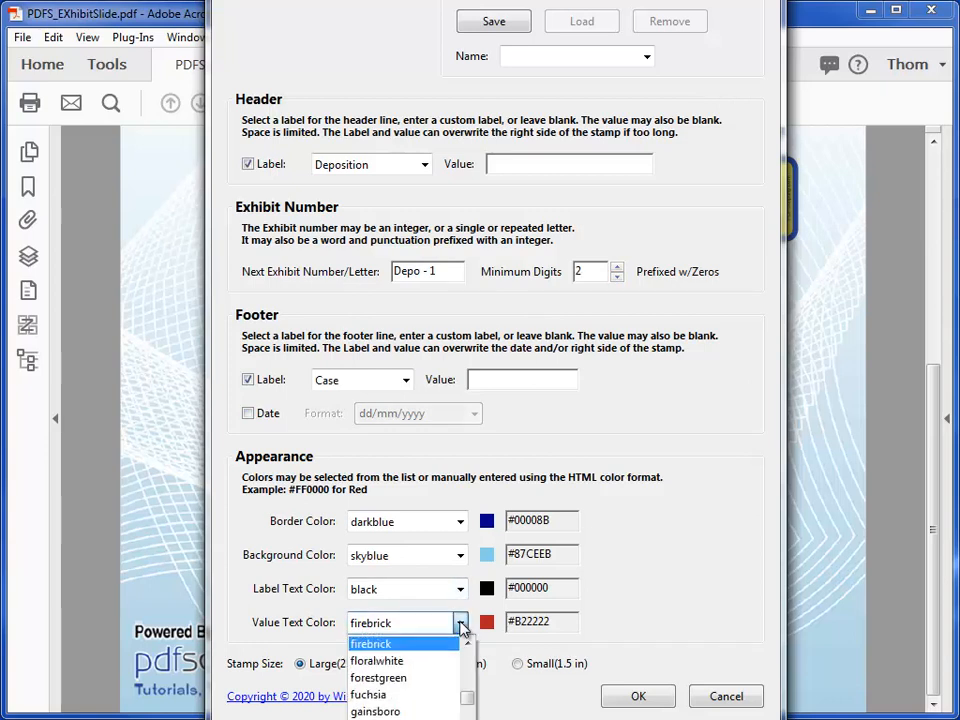
left_click(400, 622)
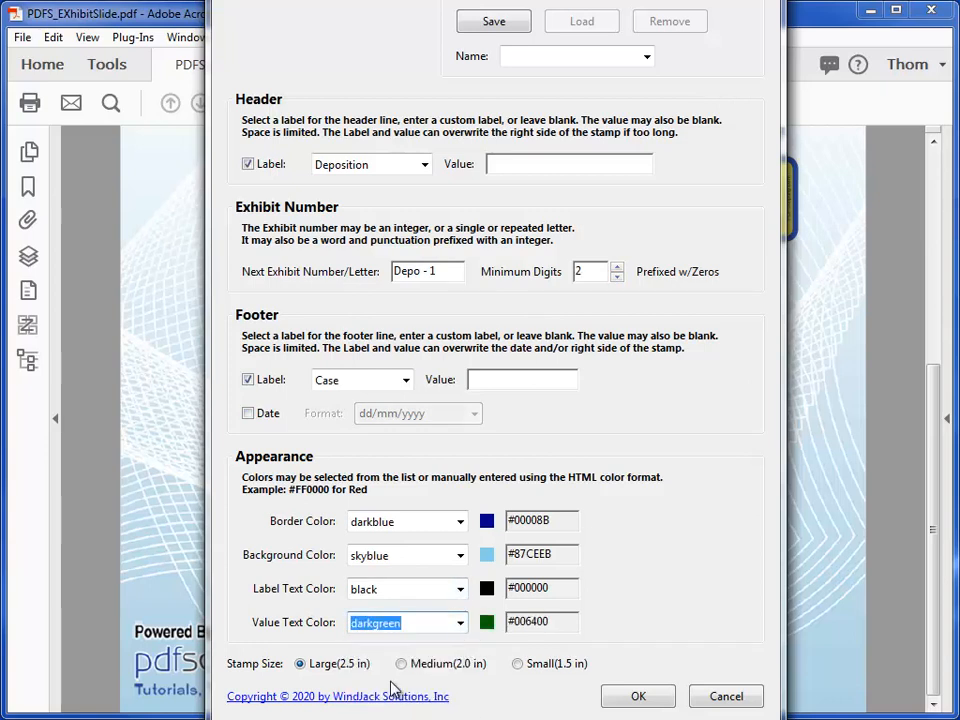
left_click(518, 664)
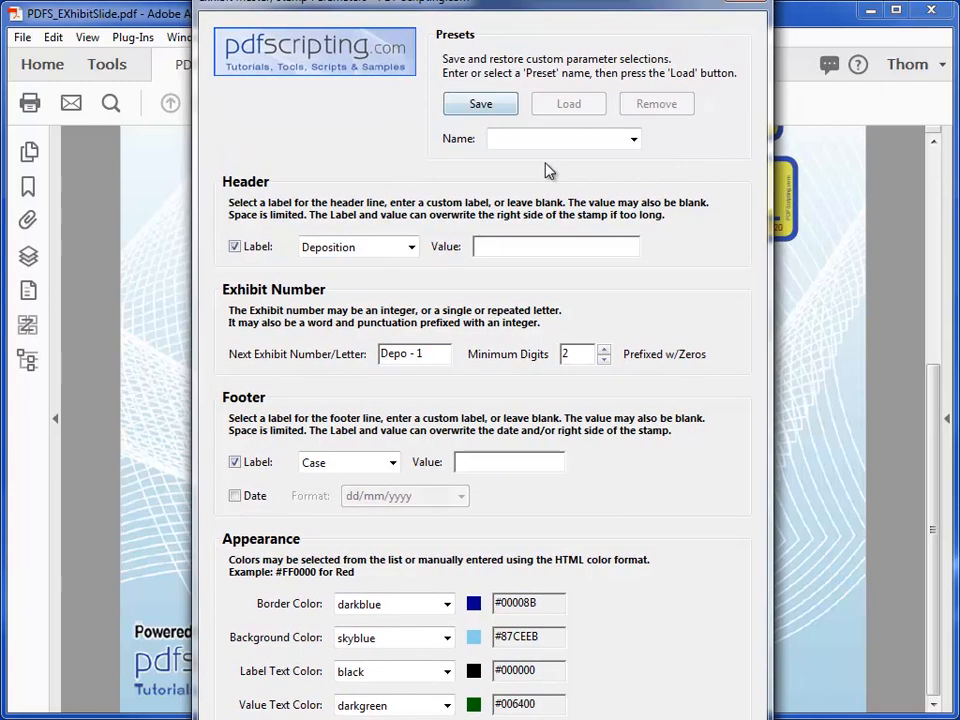
Save these settings as a new preset named Deposition and place the Depo-01 stamp
left_click(556, 140)
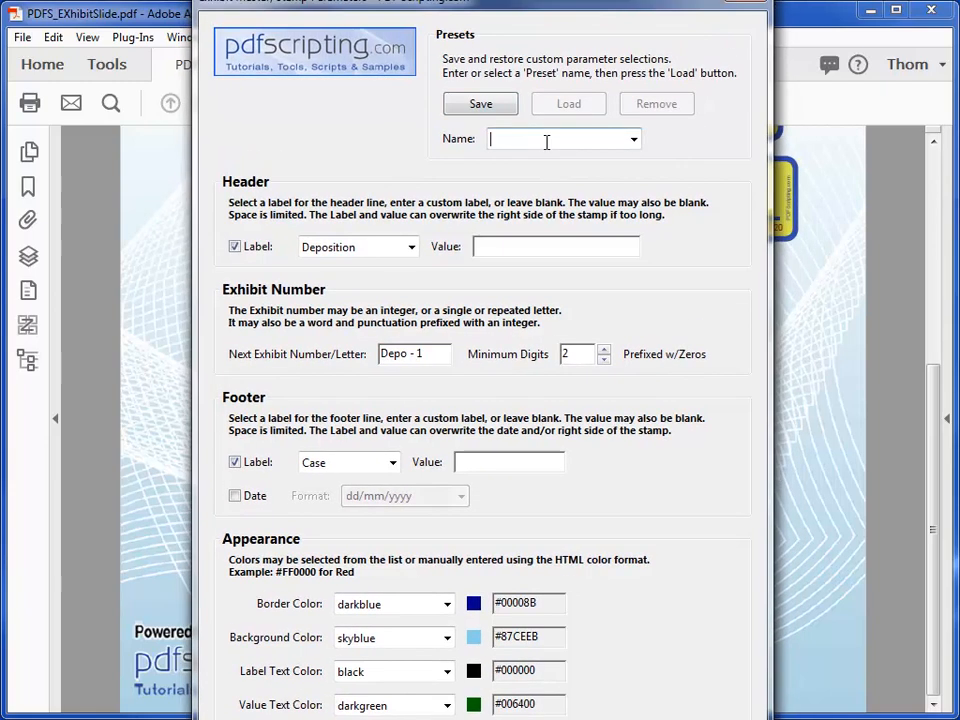
type("Deposition")
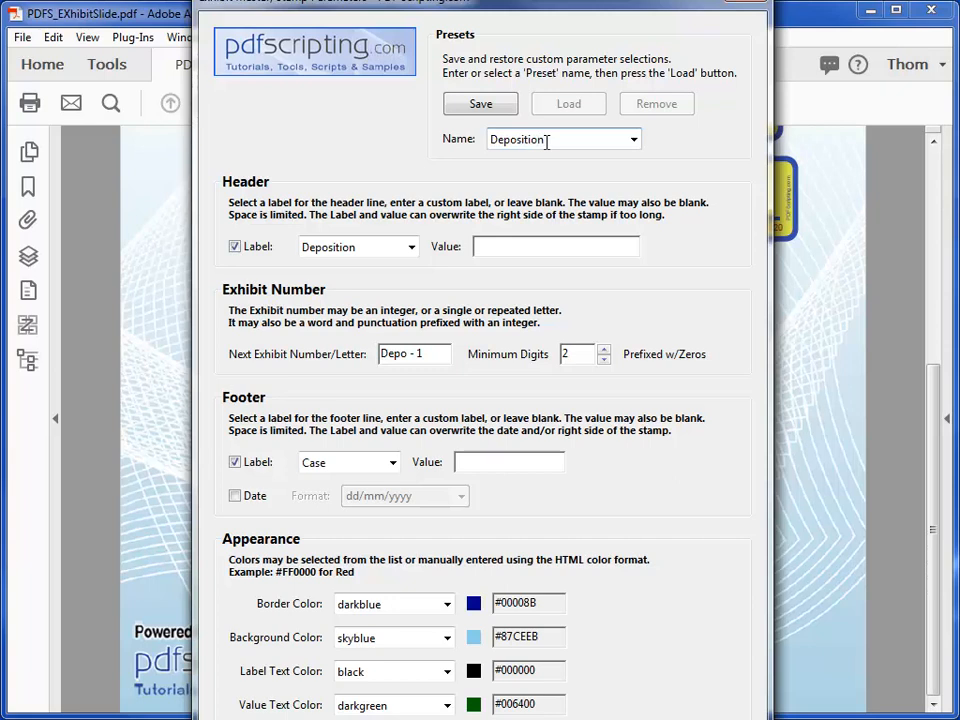
left_click(480, 104)
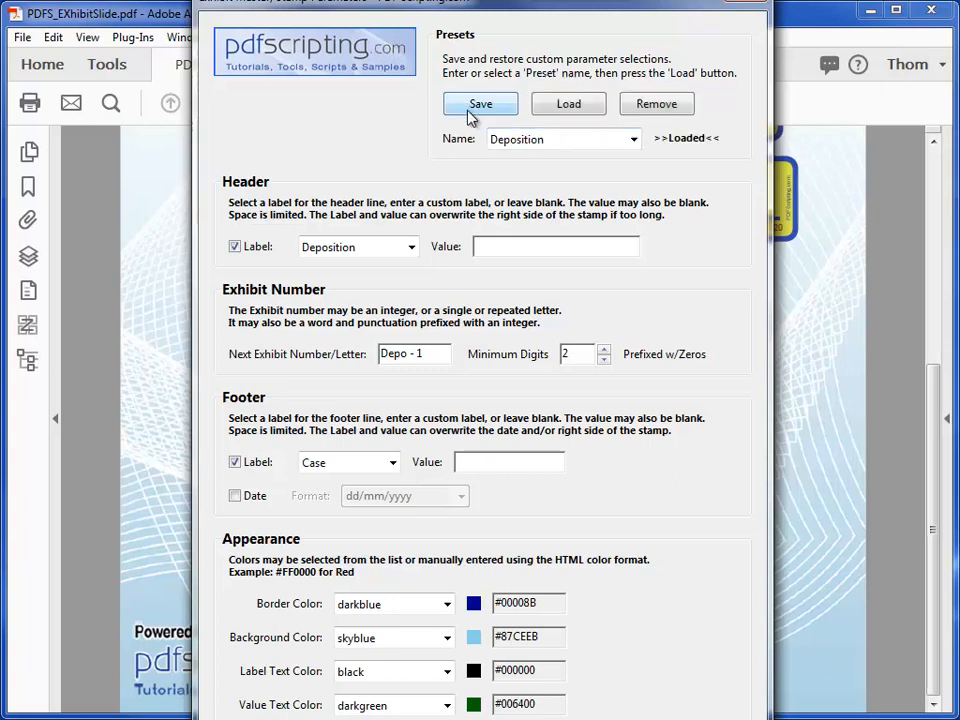
left_click(632, 140)
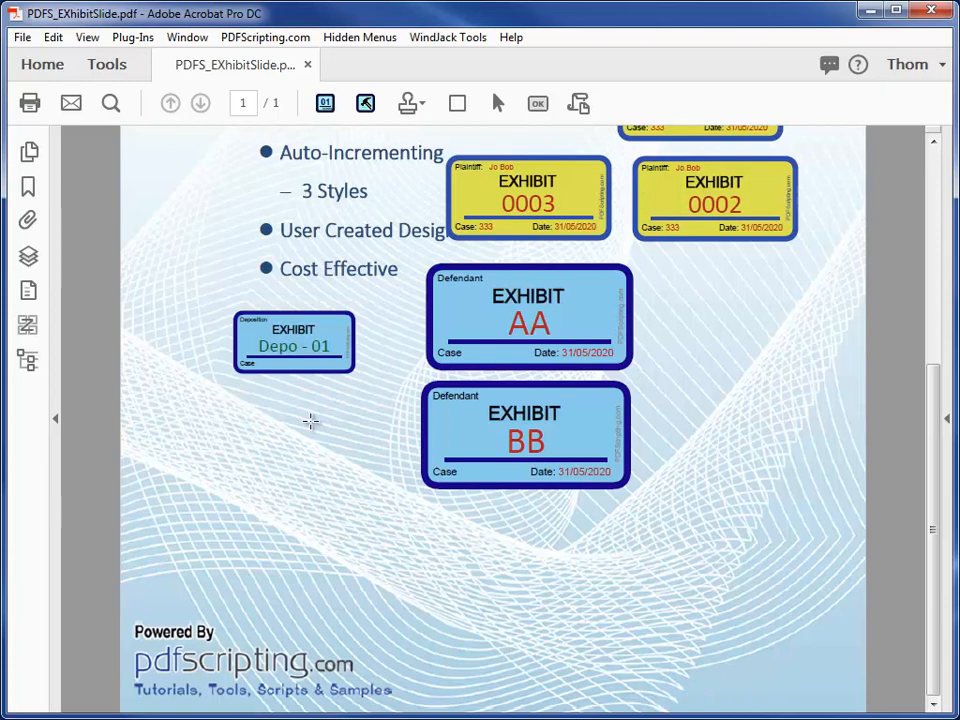
mouse_move(276, 406)
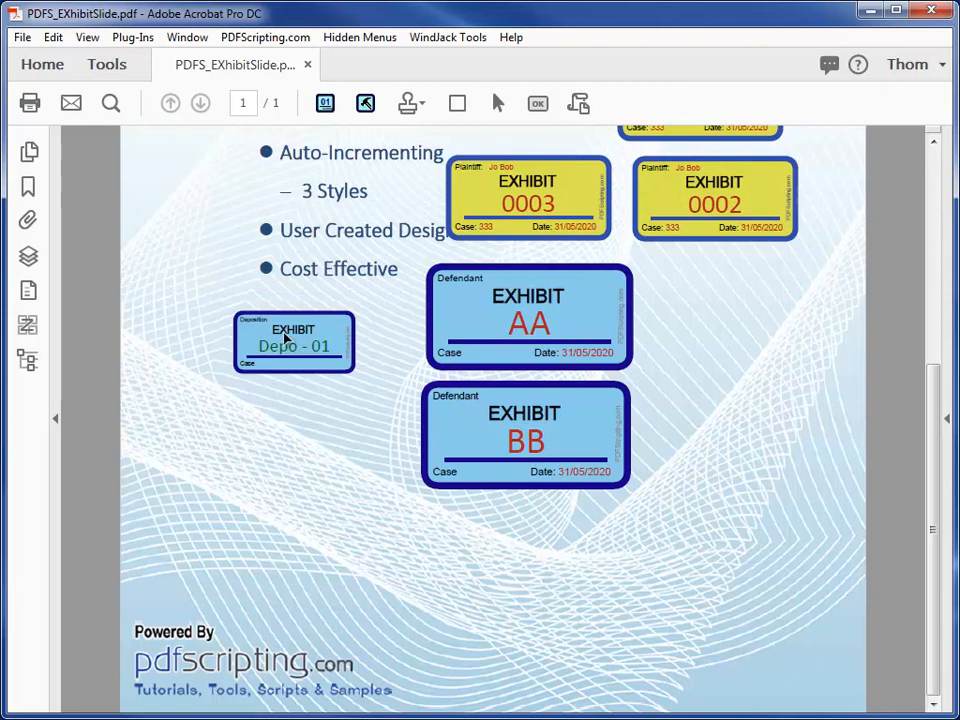
Enlarge the Depo - 01 stamp and drag it to the lower left of the slide
left_click(292, 342)
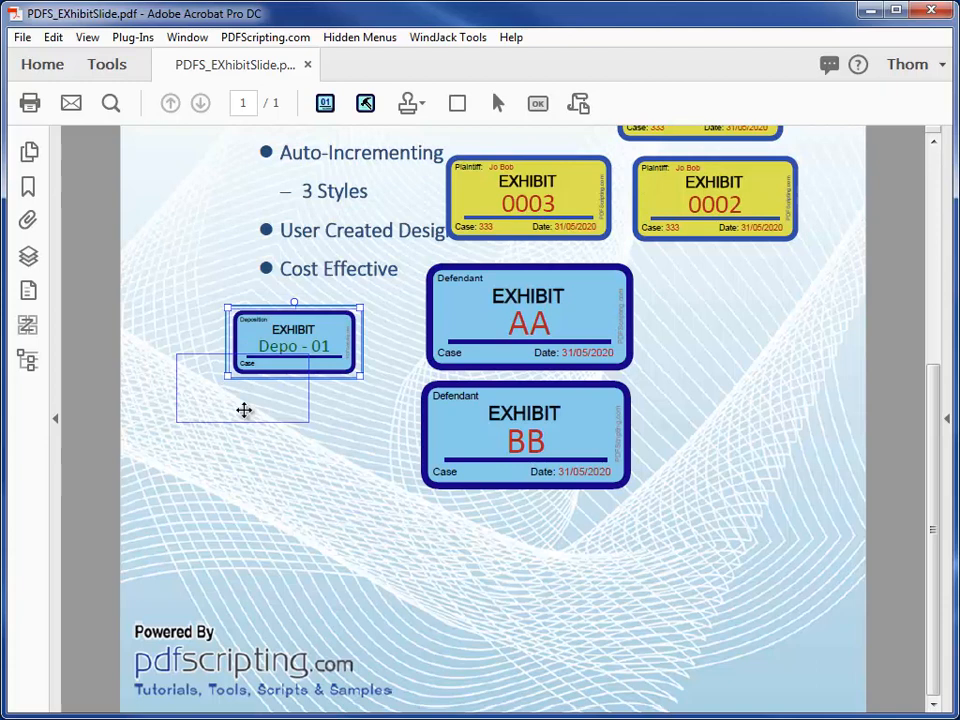
left_click_drag(292, 340, 312, 412)
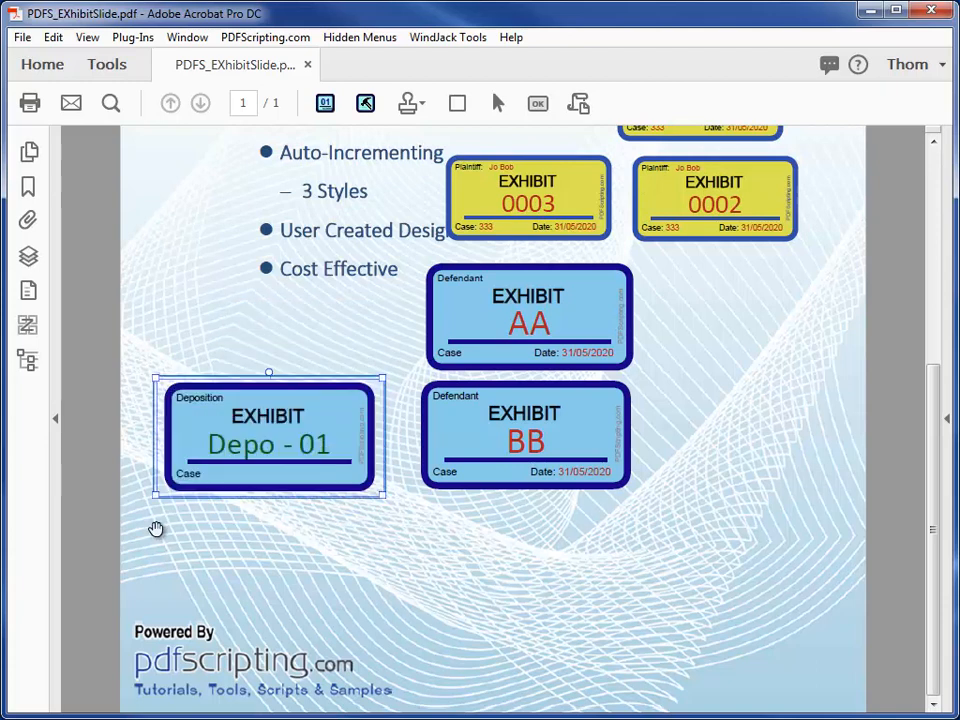
mouse_move(364, 440)
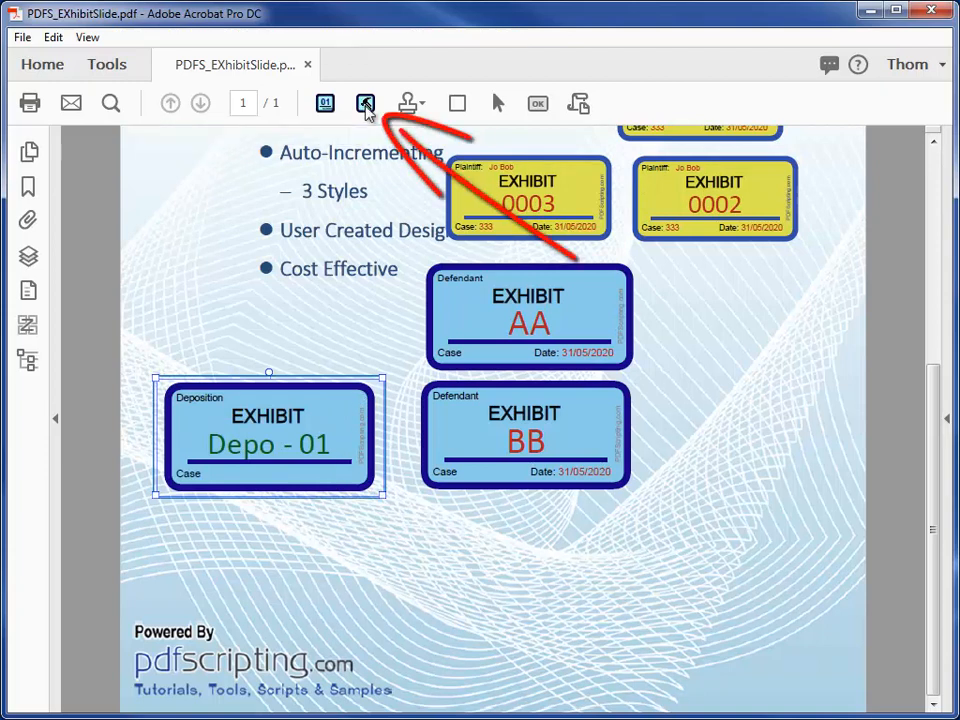
Flatten all exhibit stamps via Flatten Exhibits and confirm with Yes
left_click(364, 104)
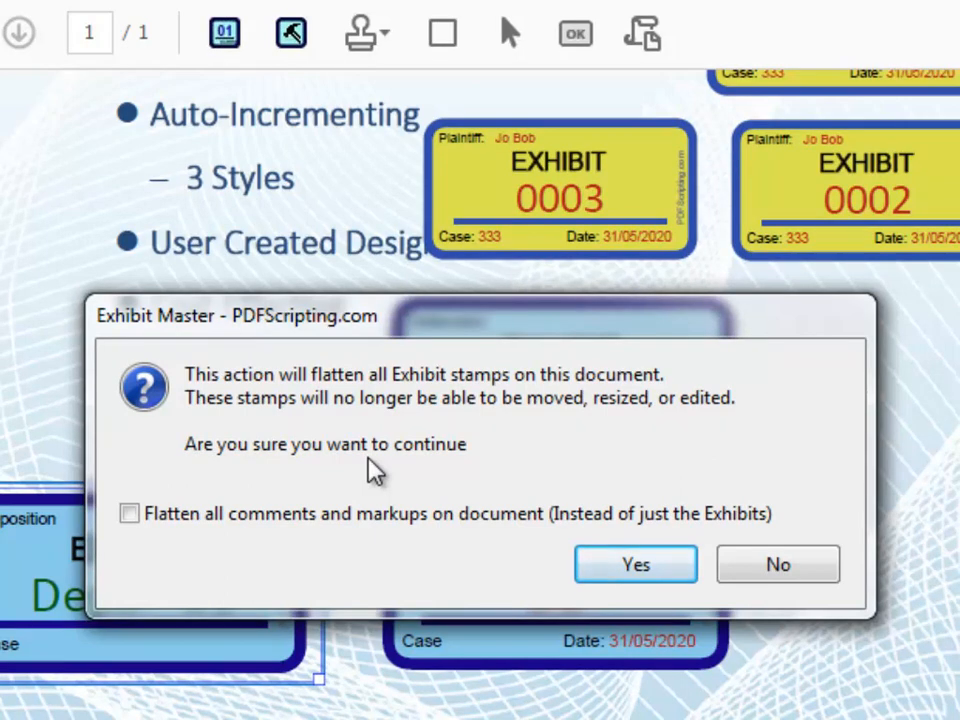
left_click(636, 564)
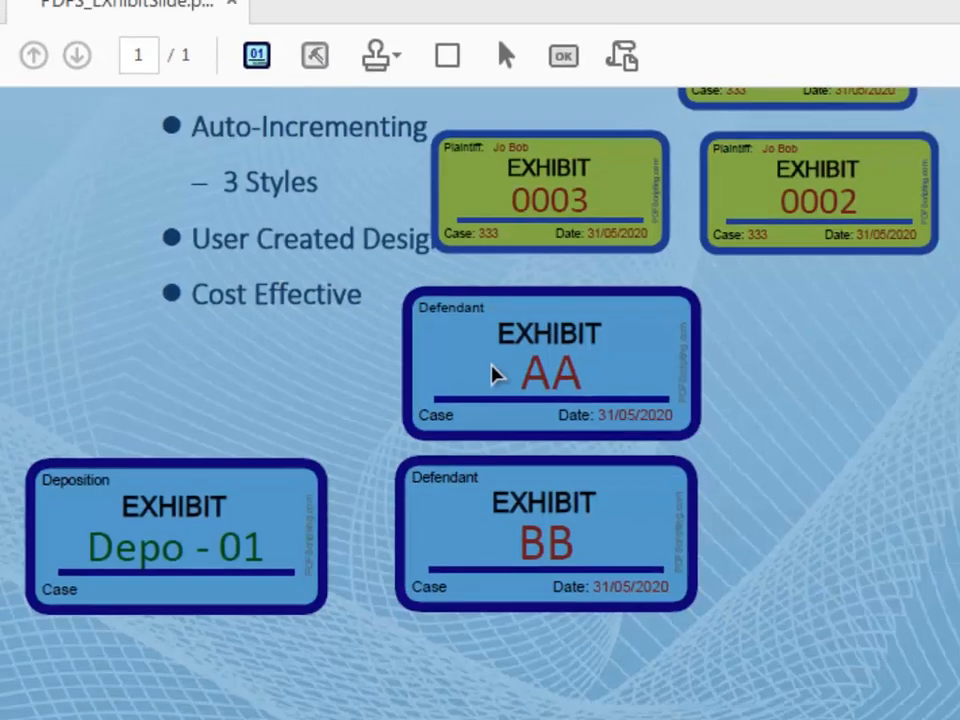